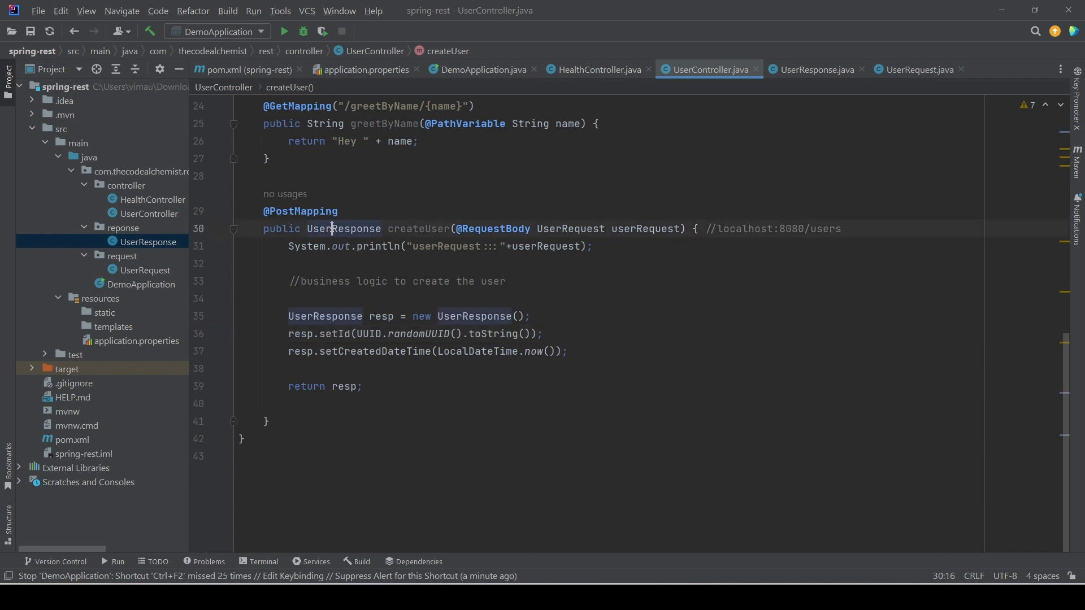
Replace the old return resp with ResponseEntity.ok(resp), picking ok(T body) from completion.
{"action": "double_click", "coordinate": [344, 228]}
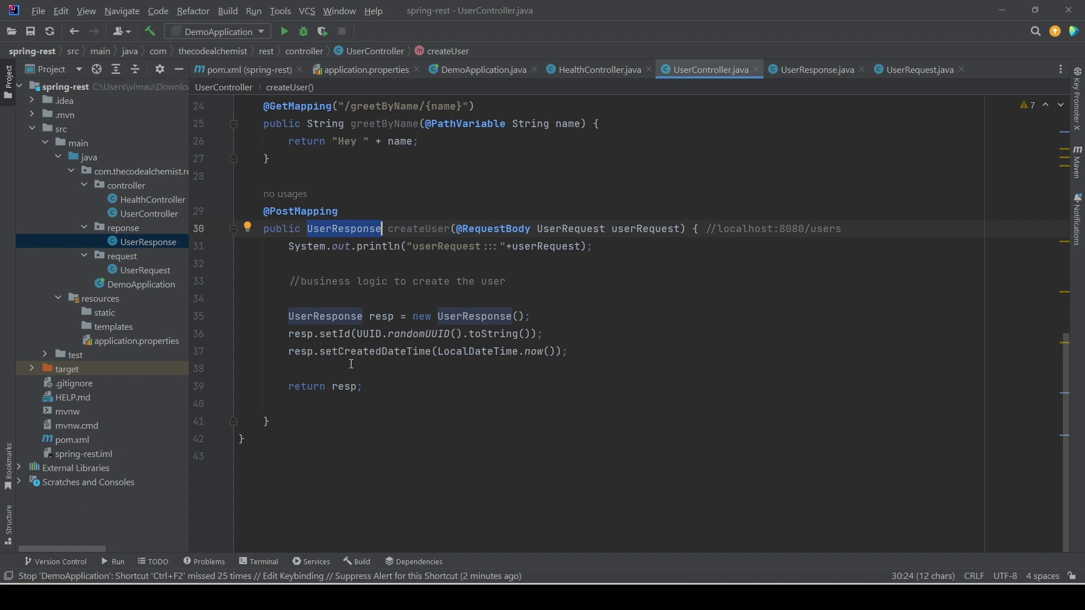
{"action": "mouse_move", "coordinate": [608, 352]}
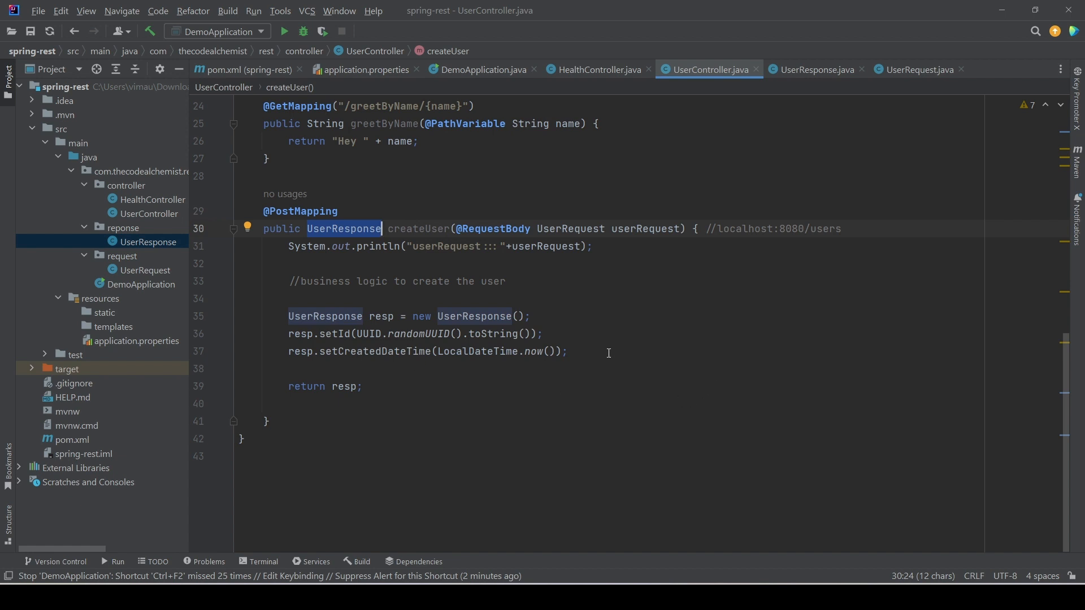
{"action": "type", "text": "ResponseEntity"}
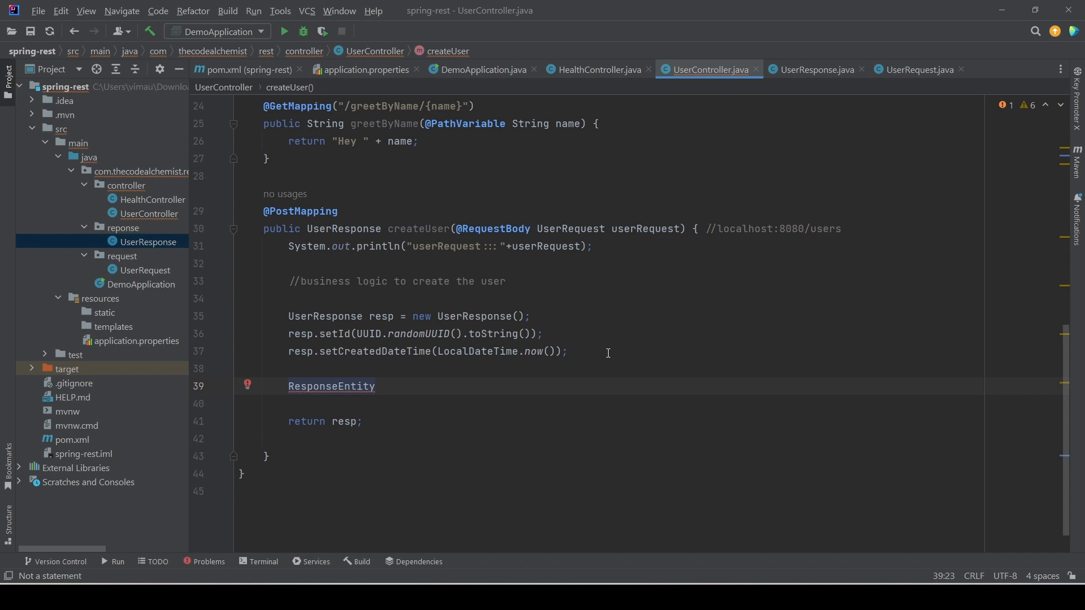
{"action": "type", "text": "."}
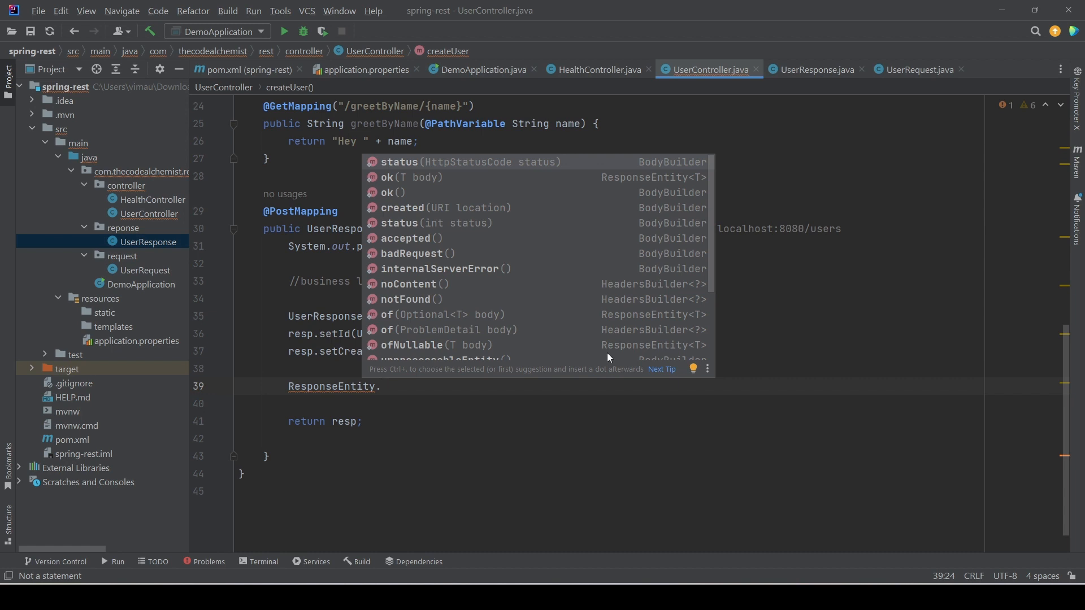
{"action": "key", "text": "Down"}
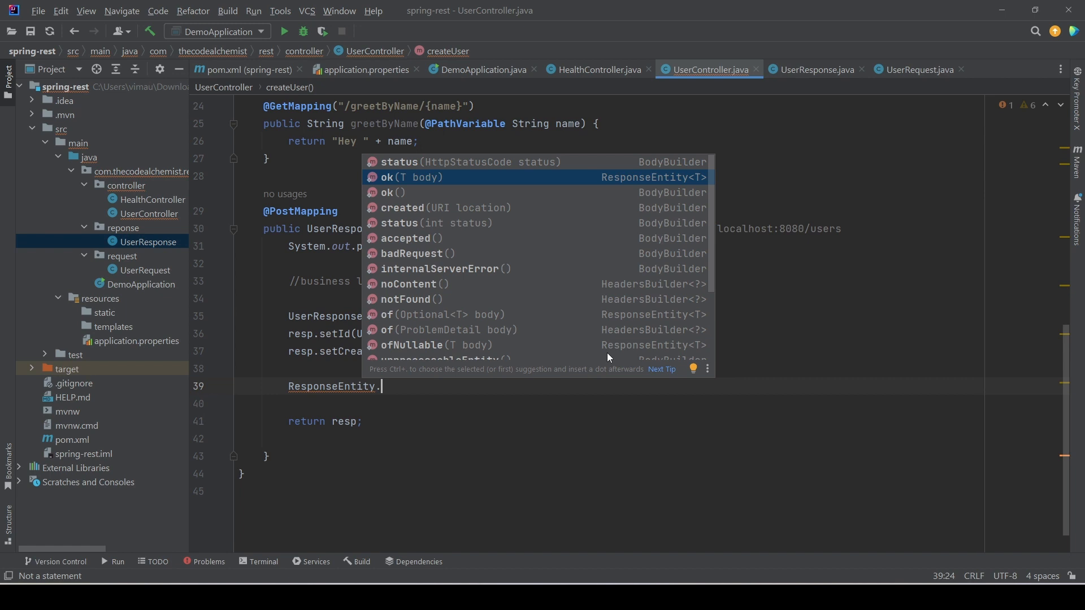
{"action": "left_click", "coordinate": [393, 192]}
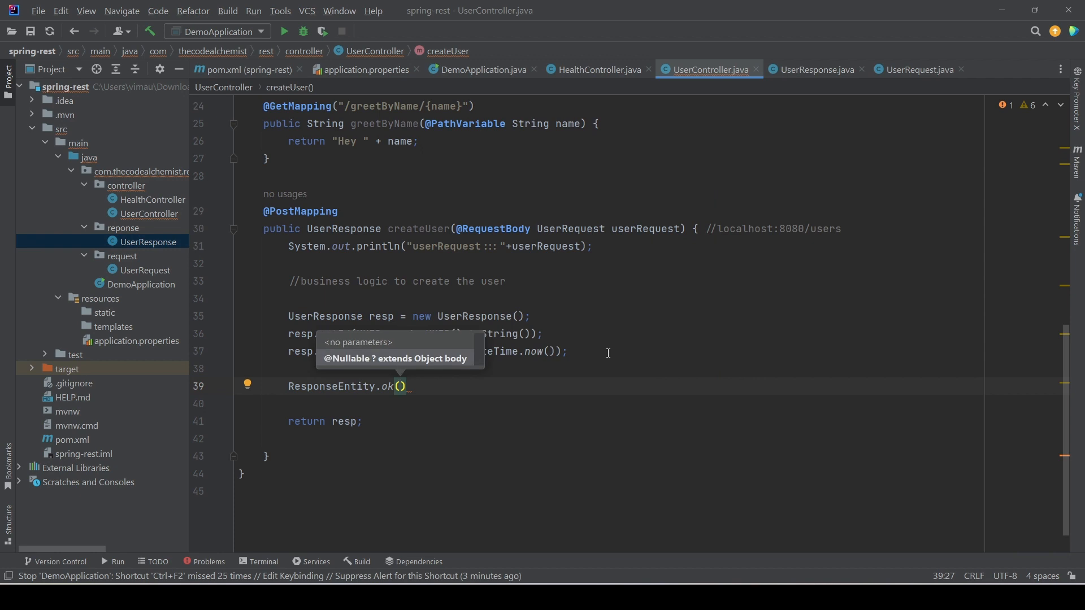
{"action": "type", "text": "resp"}
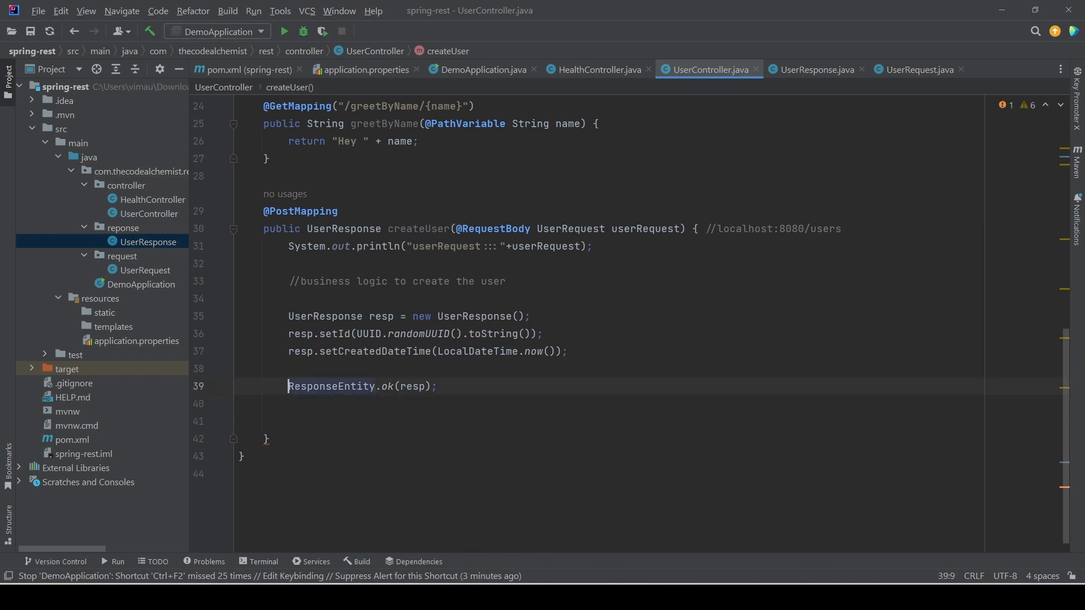
Add return before ResponseEntity.ok(resp) and change the method return type to ResponseEntity<UserResponse>.
{"action": "type", "text": "return"}
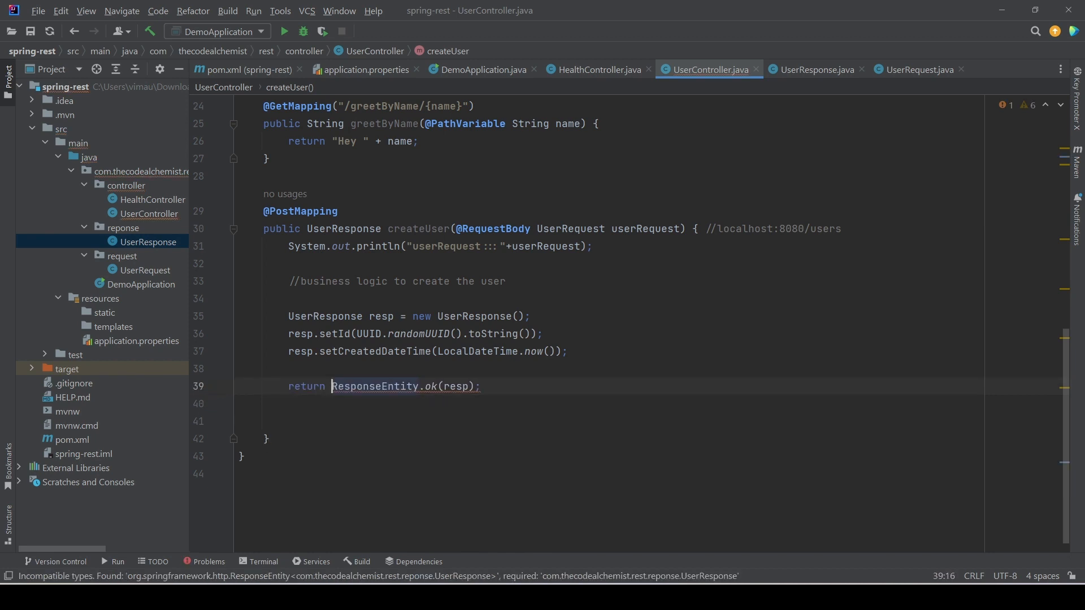
{"action": "double_click", "coordinate": [374, 387]}
{"action": "type", "text": "Entity<>"}
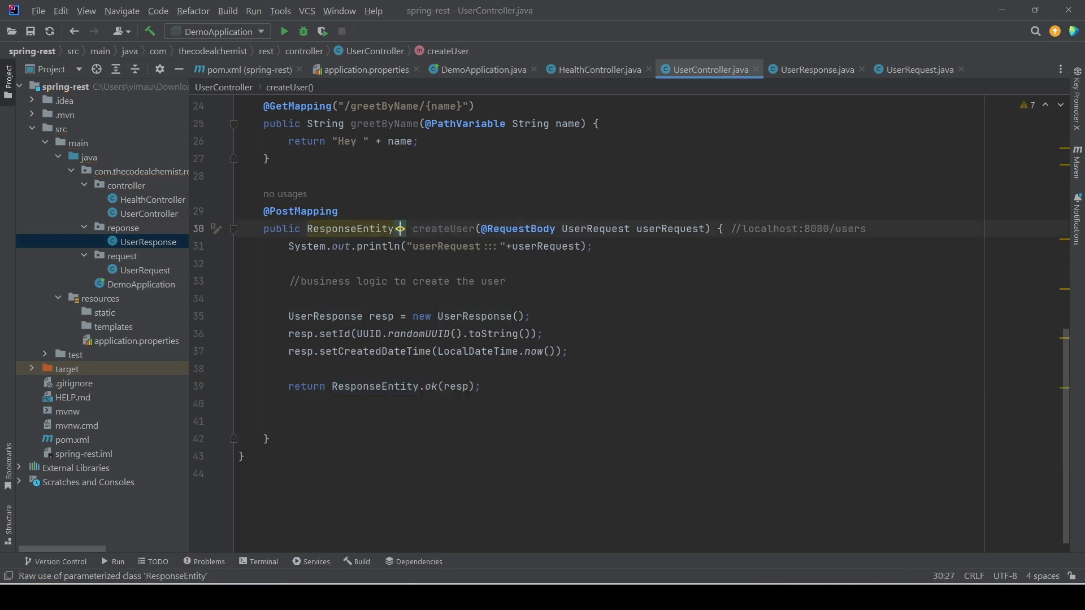
{"action": "type", "text": "<Us"}
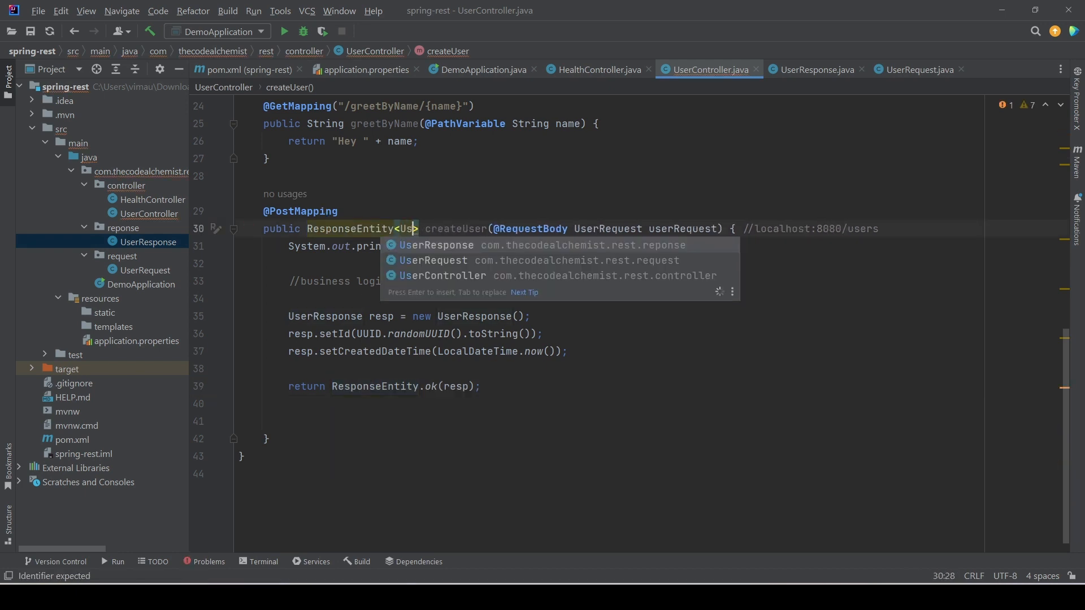
{"action": "key", "text": "Enter"}
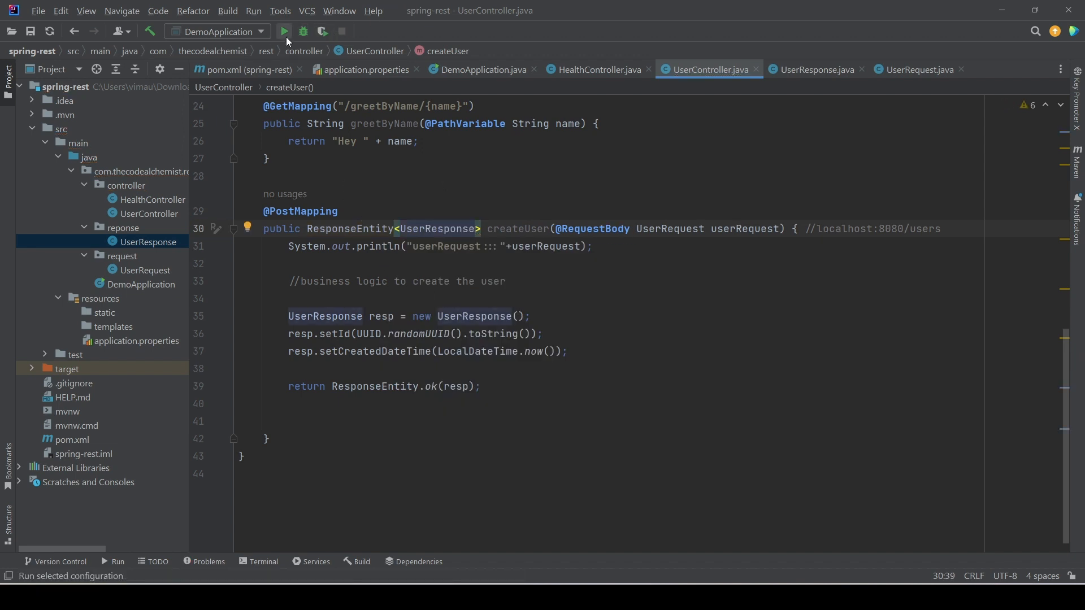
Rerun DemoApplication and send POST /users in Postman, getting 200 OK with id and createdDateTime.
{"action": "left_click", "coordinate": [284, 32]}
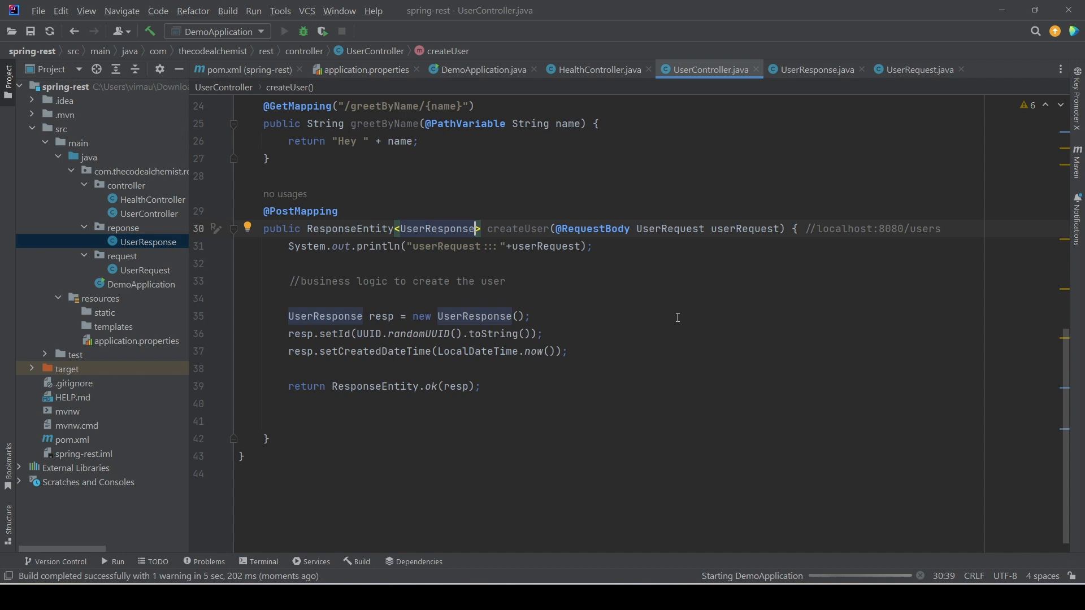
{"action": "left_click", "coordinate": [284, 32]}
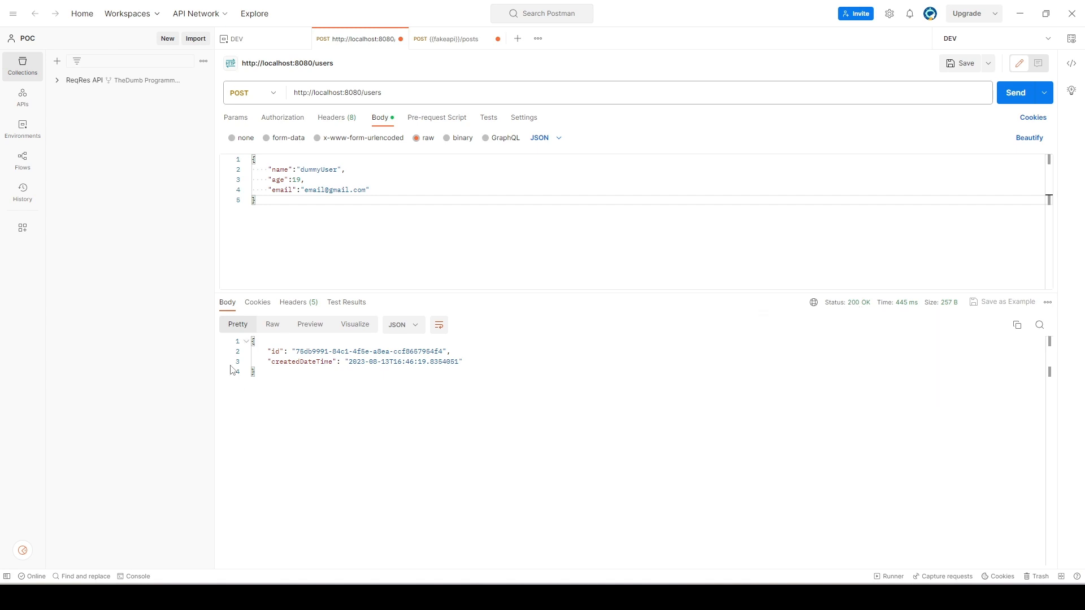
{"action": "left_click_drag", "start_coordinate": [350, 362], "coordinate": [418, 362]}
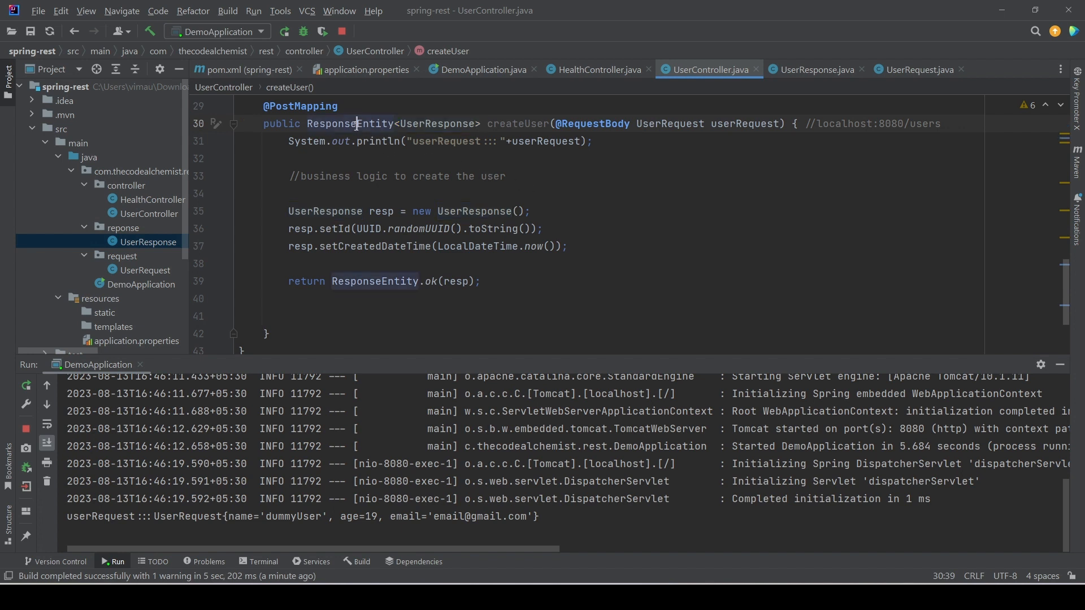
Delete ok(resp) so the return line reads return ResponseEntity.
{"action": "double_click", "coordinate": [349, 123]}
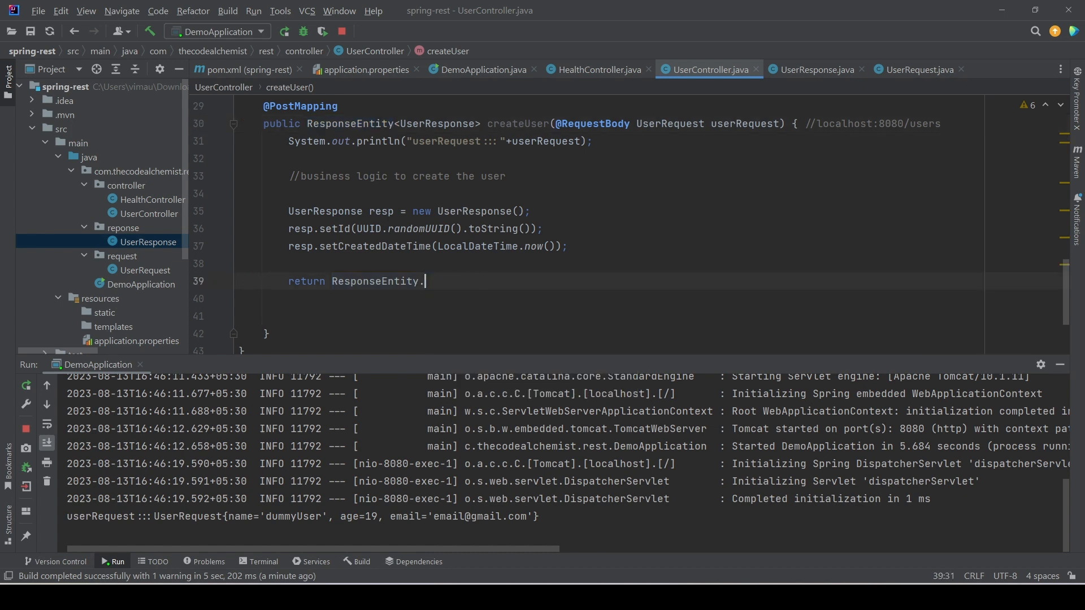
Return ResponseEntity.status(HttpStatus.BAD_REQUEST).build() from createUser and stop the previous run.
{"action": "type", "text": "."}
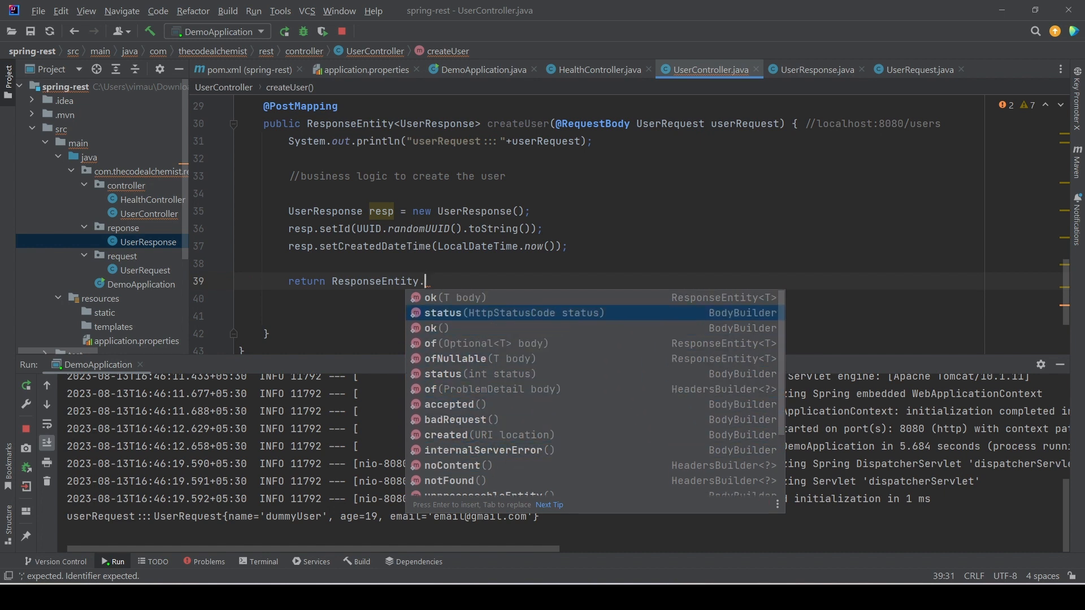
{"action": "type", "text": "status(Http"}
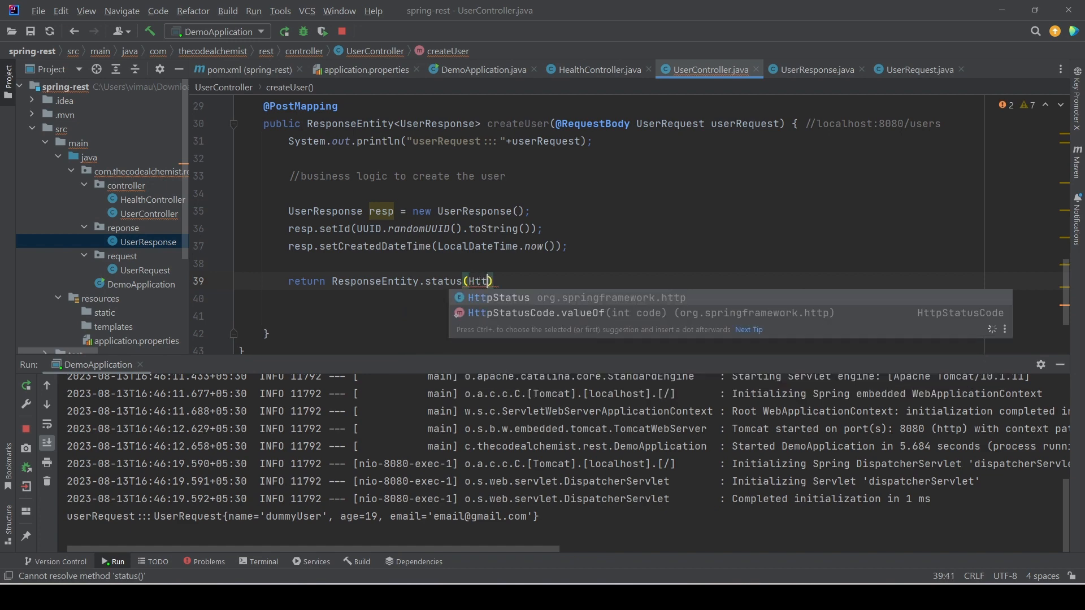
{"action": "key", "text": "Escape"}
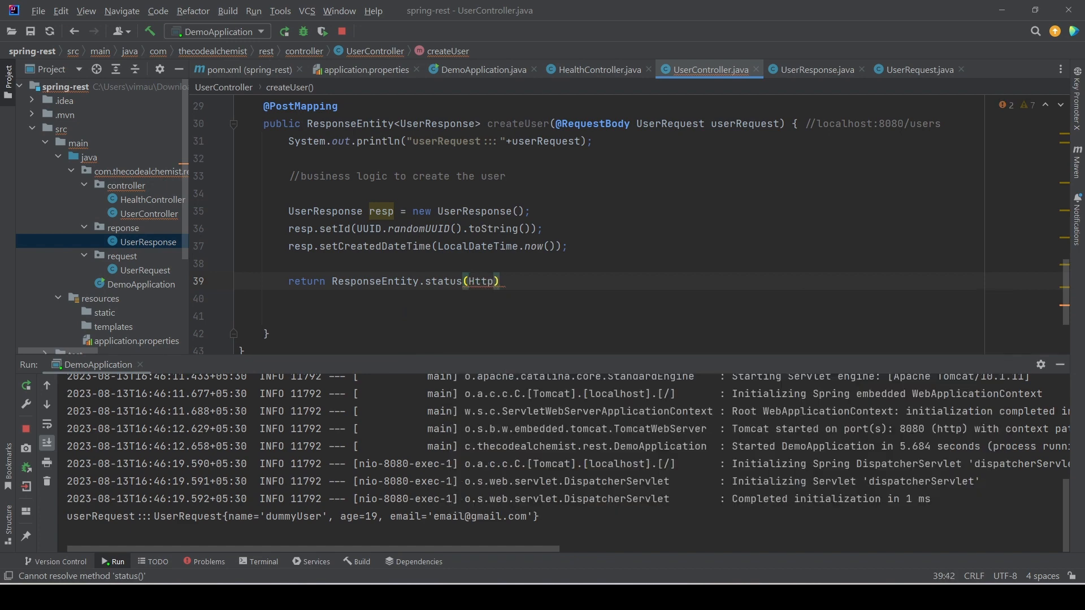
{"action": "type", "text": "Status."}
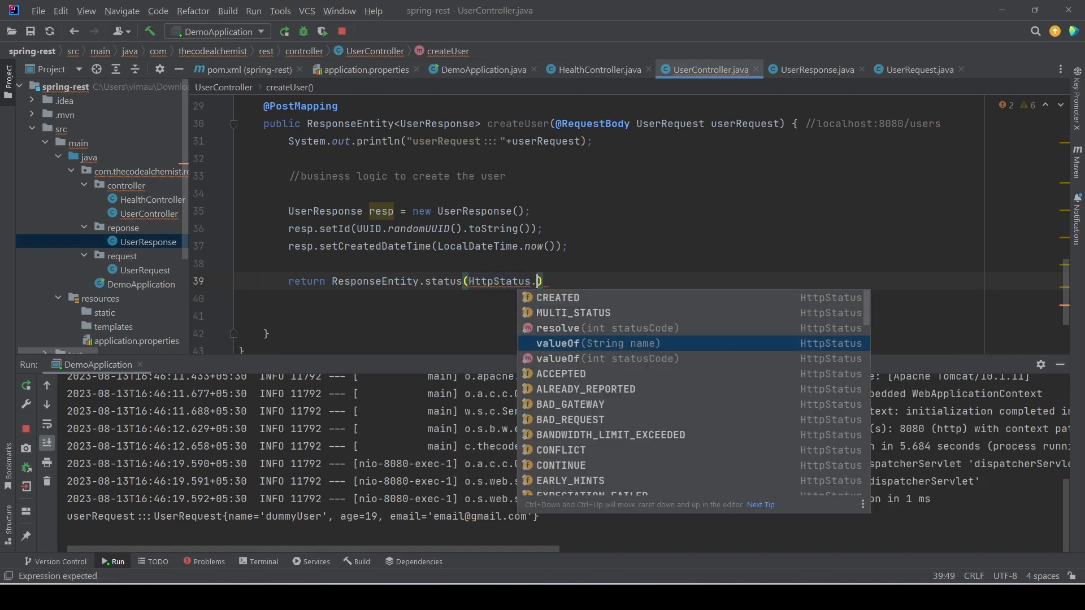
{"action": "type", "text": "BAD_REQUEST"}
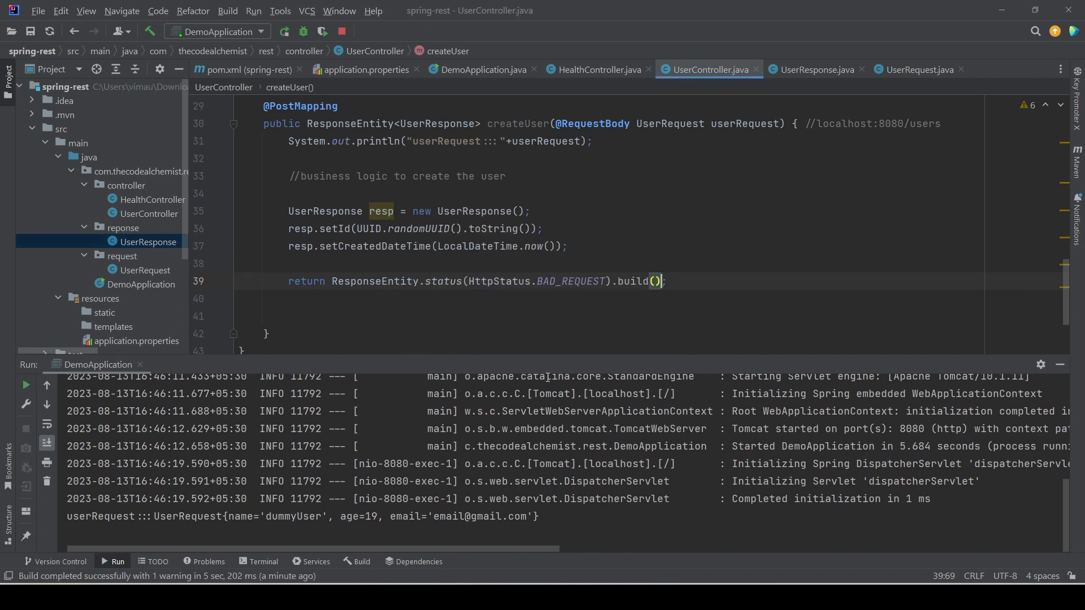
{"action": "left_click", "coordinate": [341, 32]}
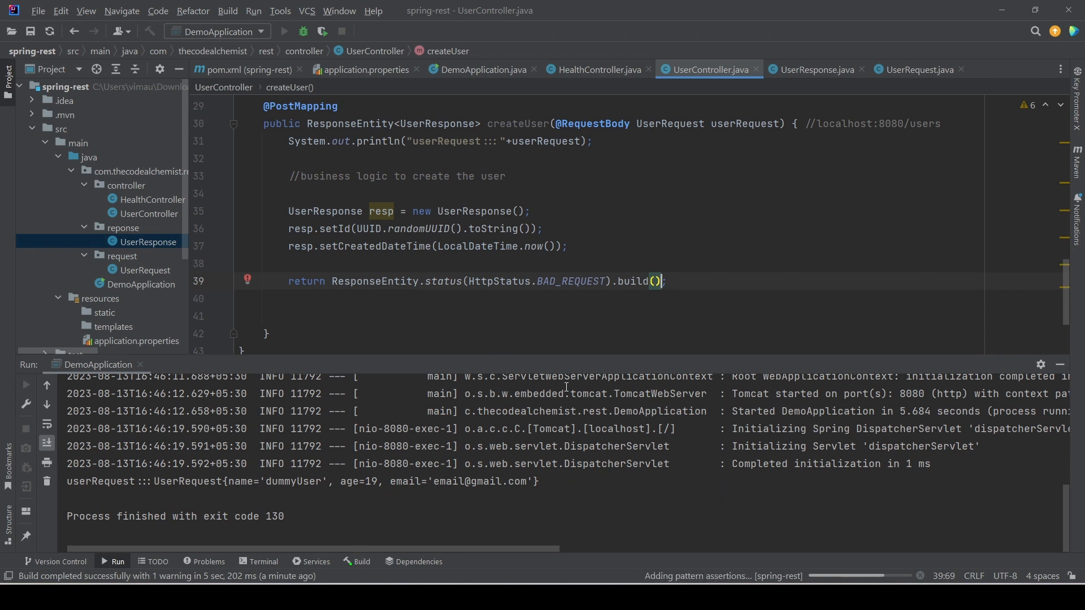
Start DemoApplication again with the BAD_REQUEST version of createUser.
{"action": "left_click", "coordinate": [320, 32]}
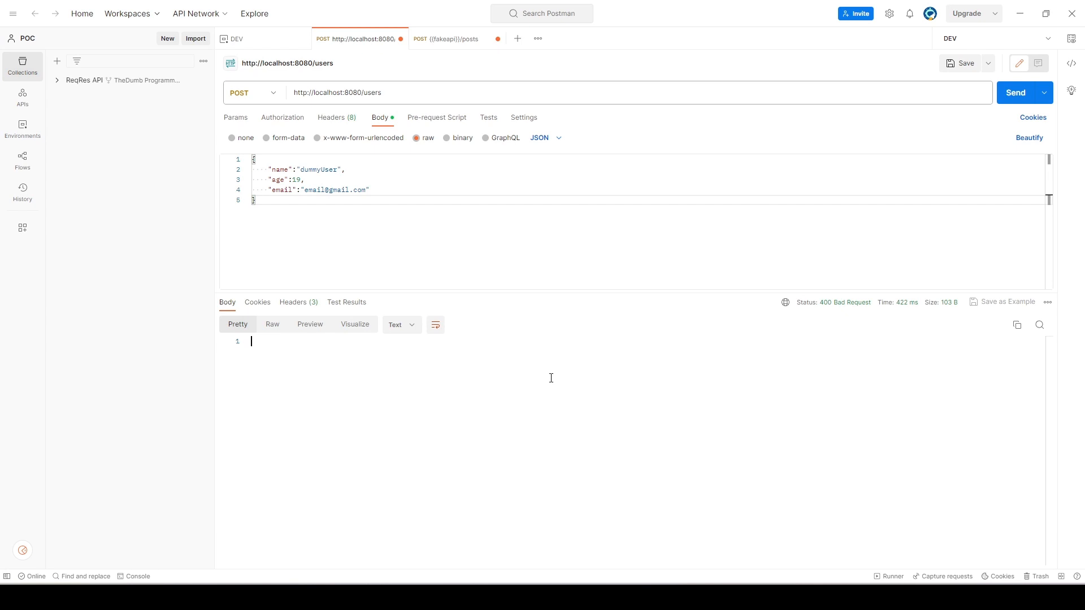
{"action": "mouse_move", "coordinate": [845, 303]}
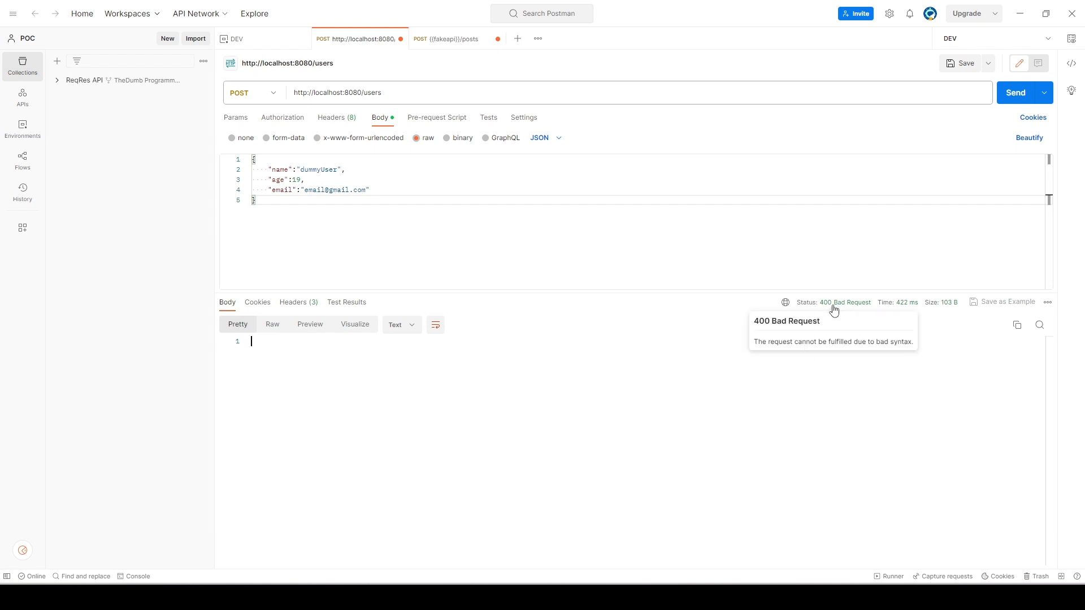
{"action": "mouse_move", "coordinate": [684, 583]}
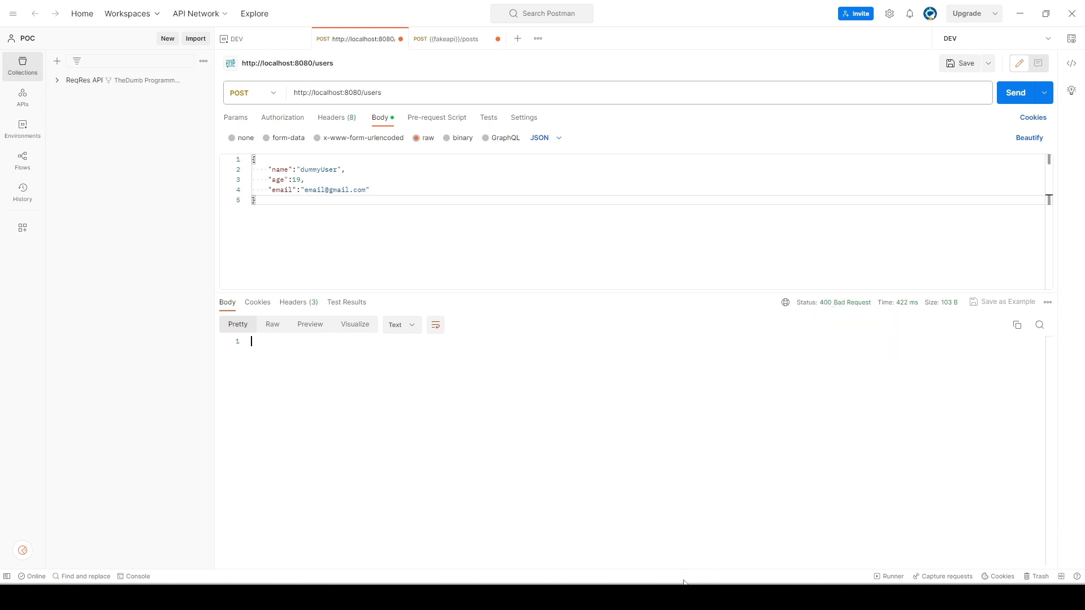